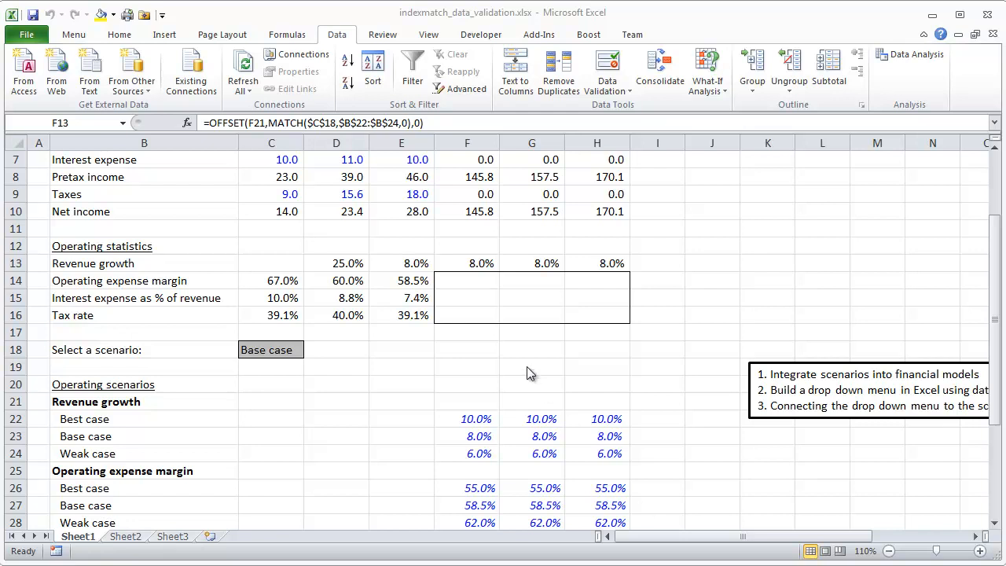
# Step: Review the Base case scenario cell and the 2013 revenue lookup formula without changing it
pyautogui.scroll(3)
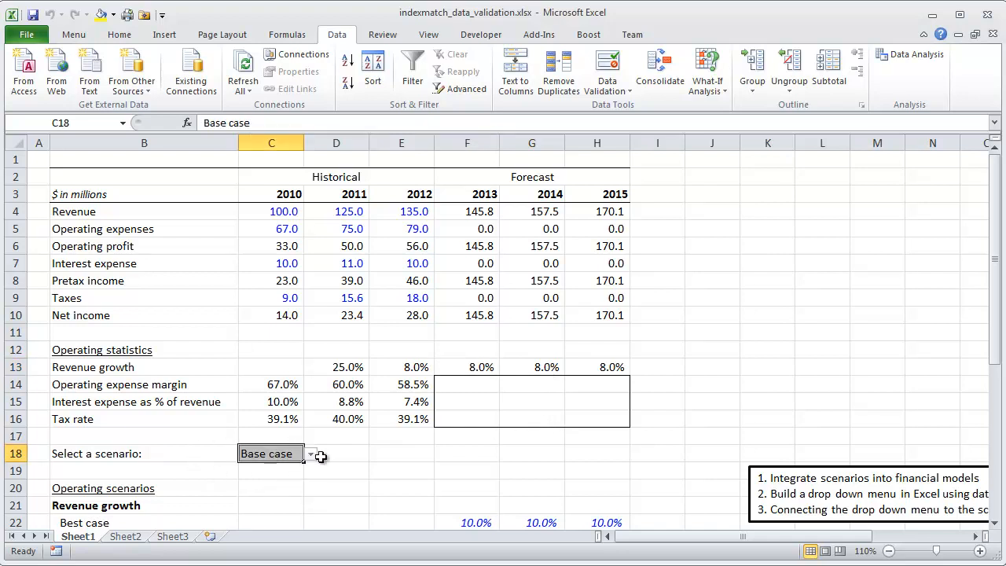
pyautogui.click(309, 453)
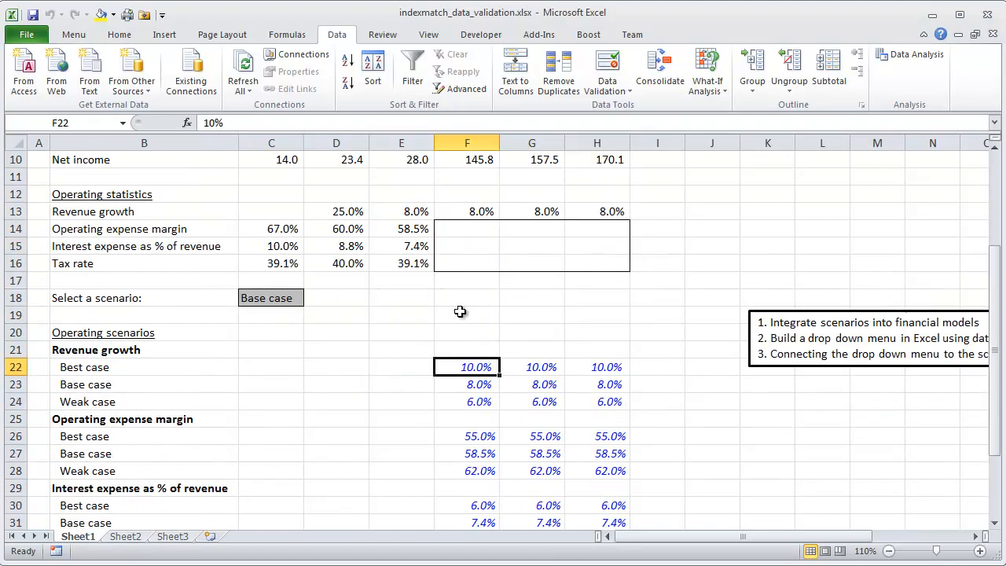
pyautogui.click(270, 297)
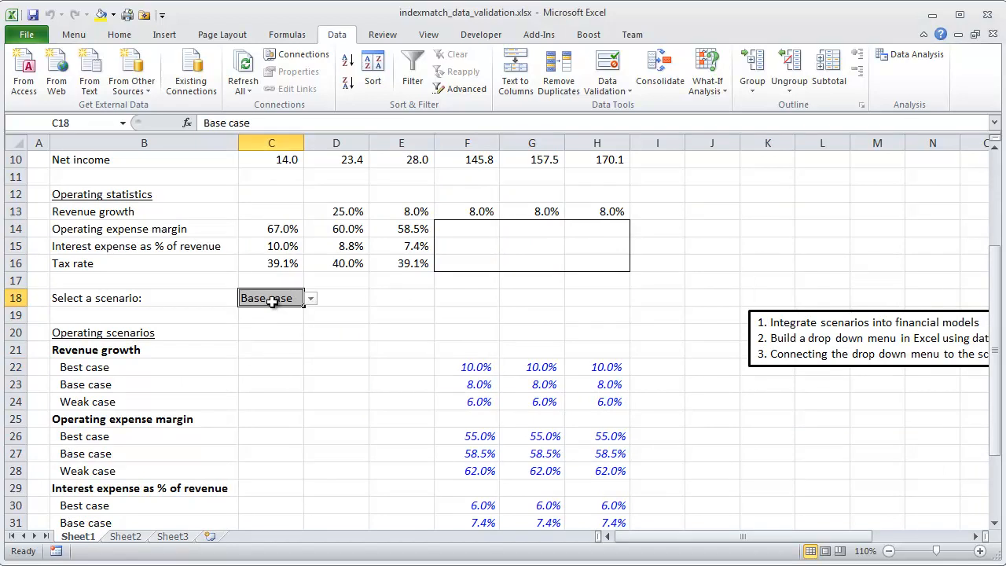
pyautogui.click(466, 210)
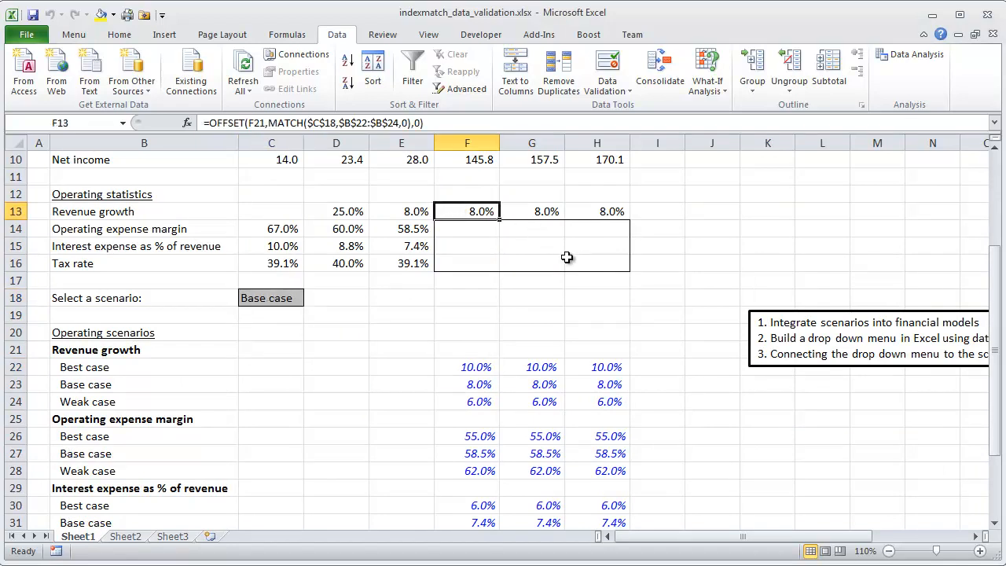
pyautogui.scroll(3)
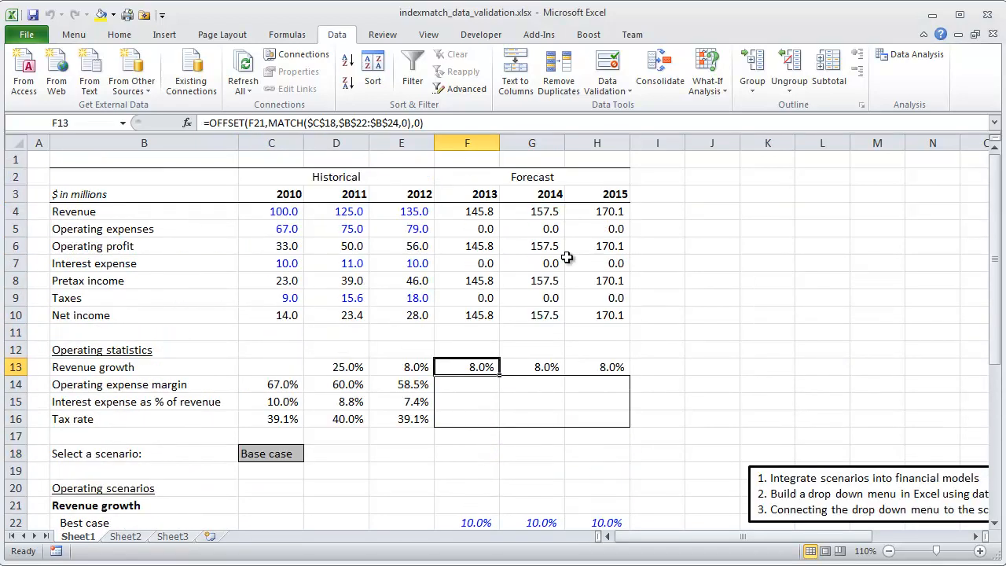
pyautogui.click(467, 210)
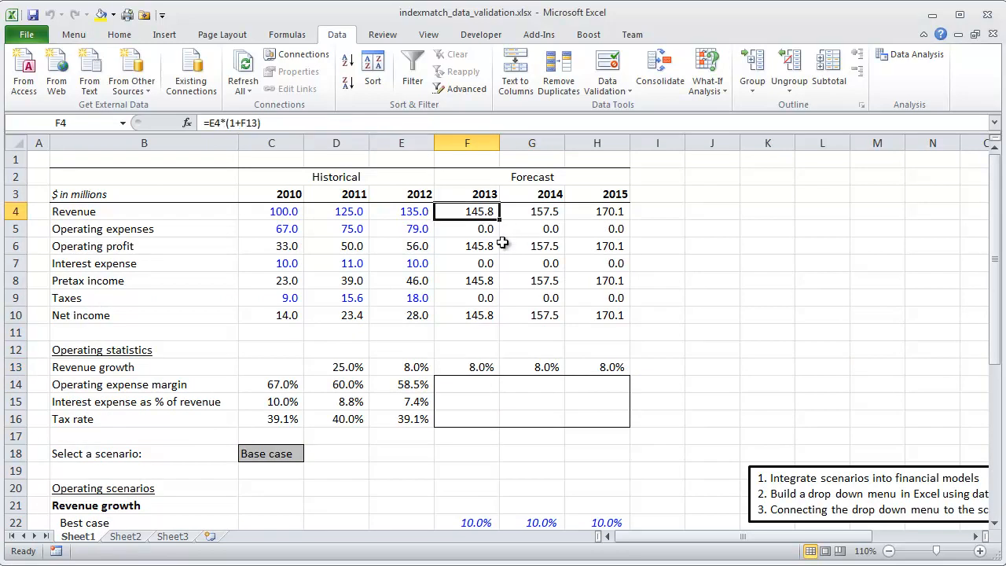
pyautogui.moveTo(578, 255)
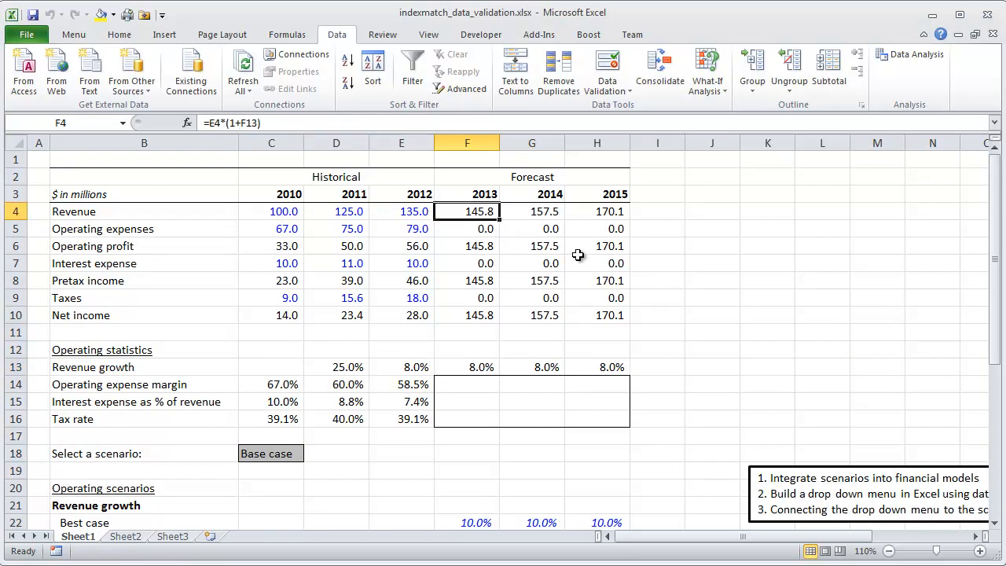
pyautogui.doubleClick(467, 211)
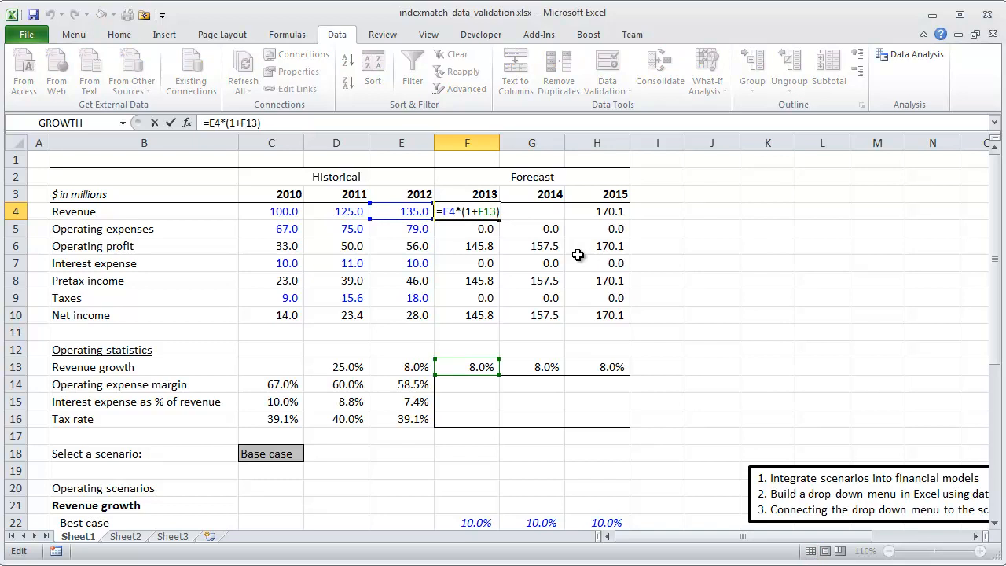
pyautogui.press('Return')
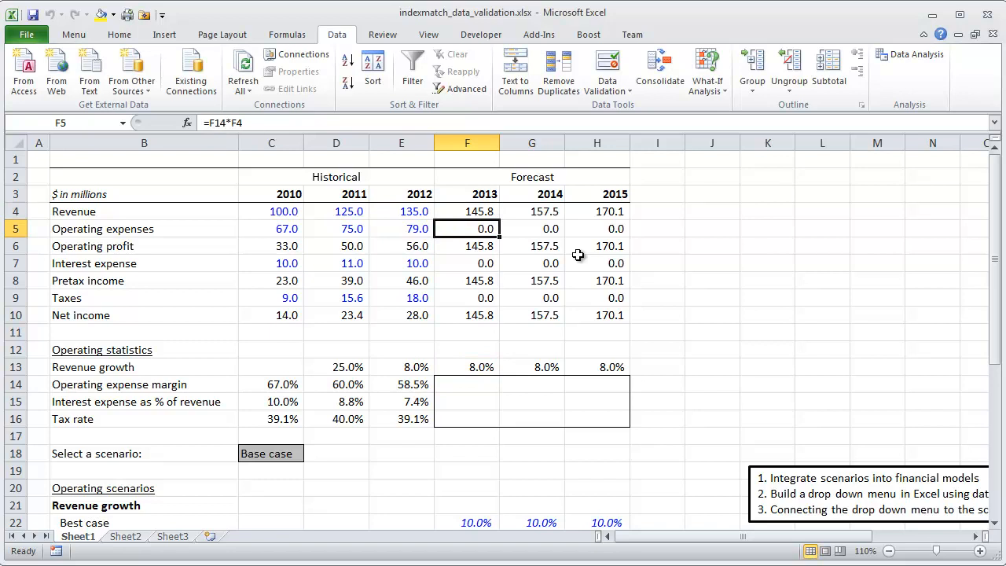
# Step: Enter =OFFSET(F25,MATCH($C$18,$B$26:$B$28,0),0) as the 2013 operating expense margin, giving 58.5%
pyautogui.click(466, 383)
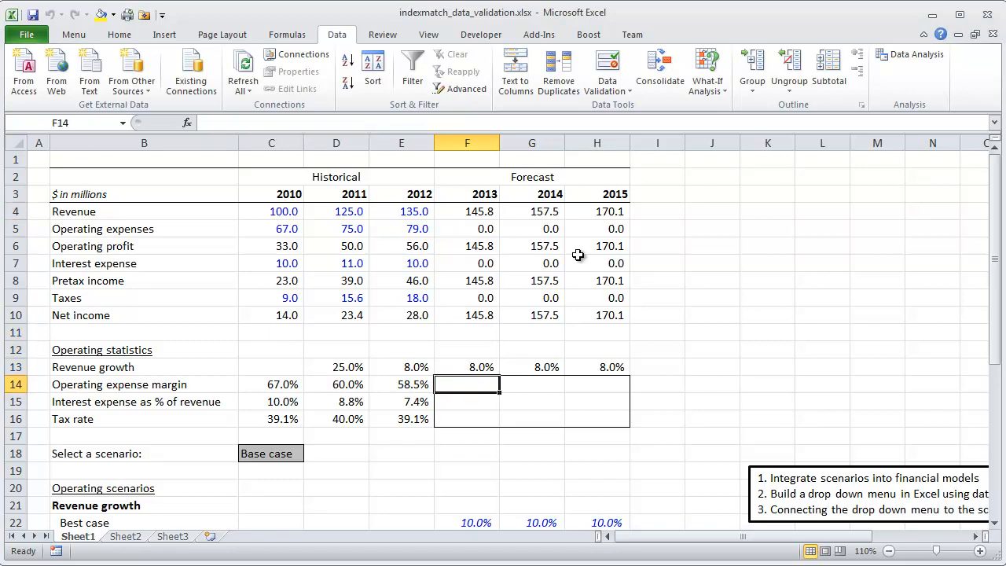
pyautogui.moveTo(467, 383); pyautogui.dragTo(597, 418)
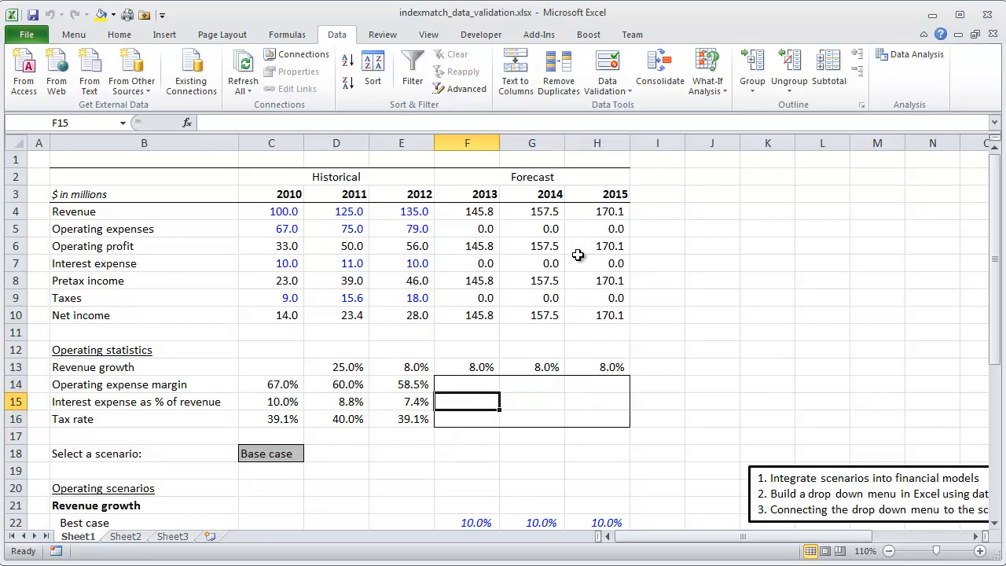
pyautogui.moveTo(503, 214)
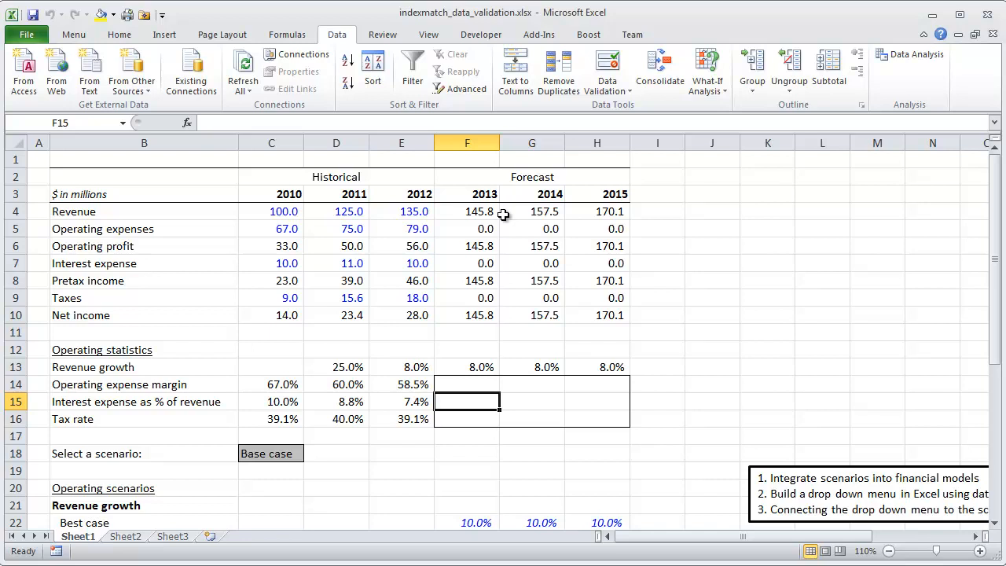
pyautogui.scroll(-3)
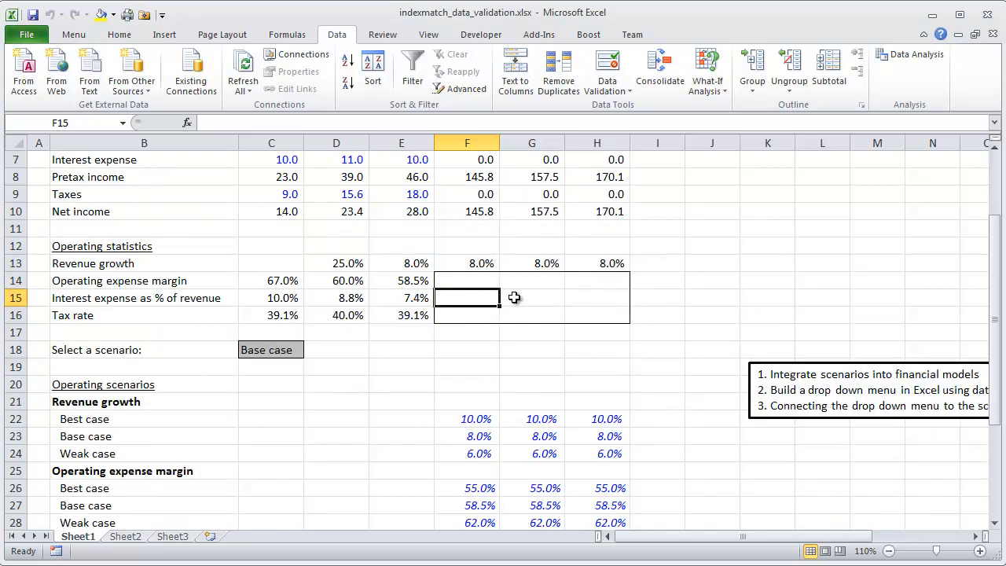
pyautogui.click(467, 279)
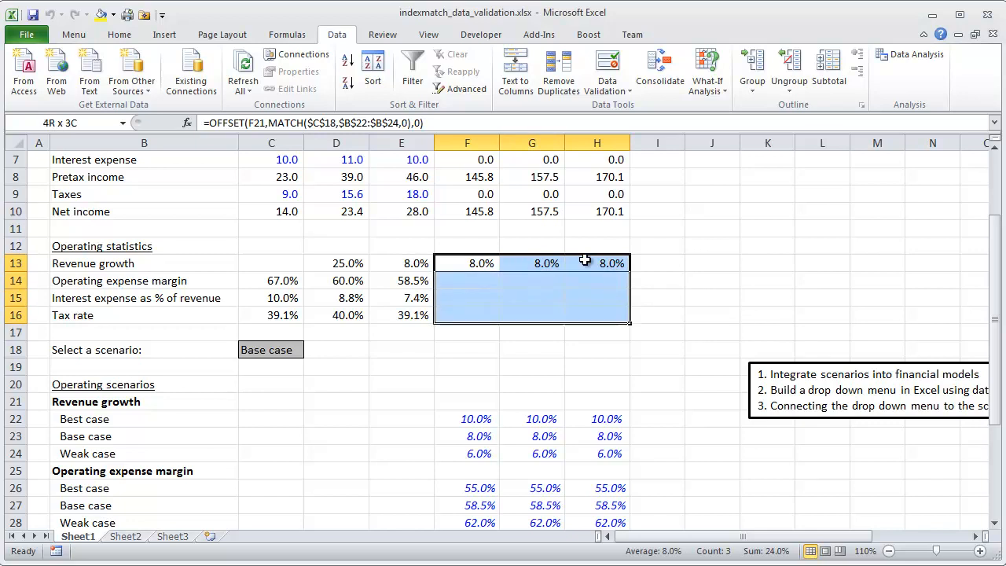
pyautogui.click(531, 264)
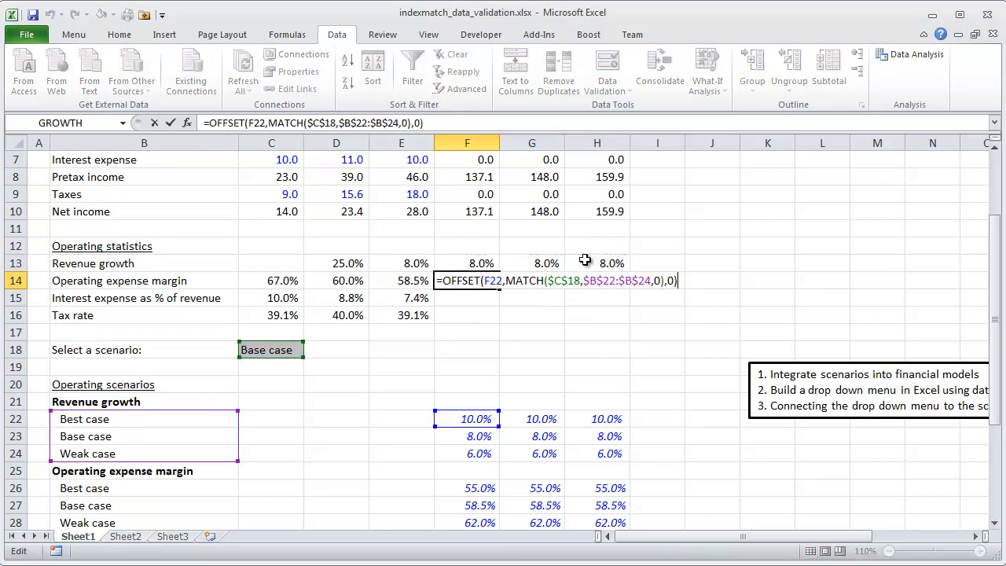
pyautogui.scroll(-3)
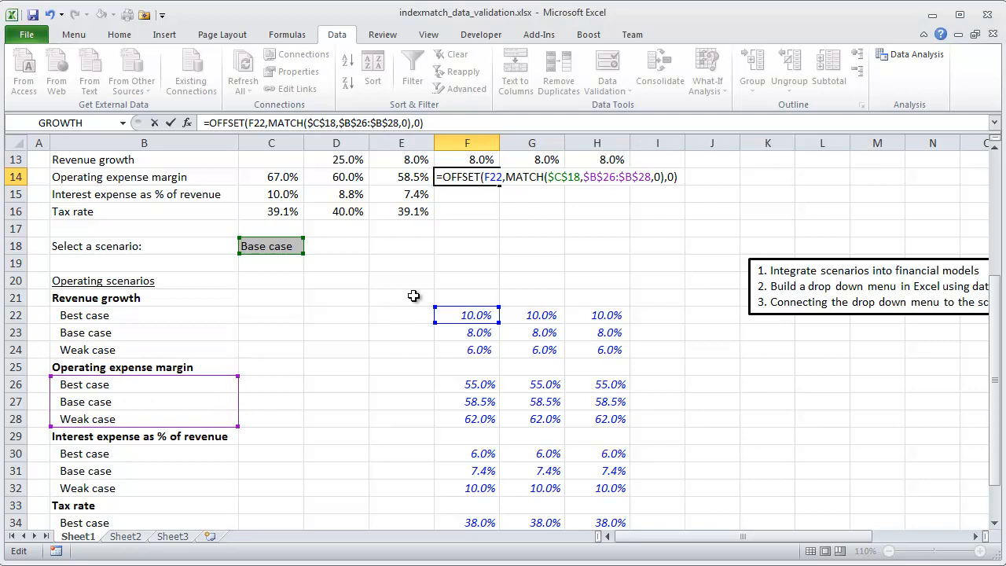
pyautogui.moveTo(401, 364)
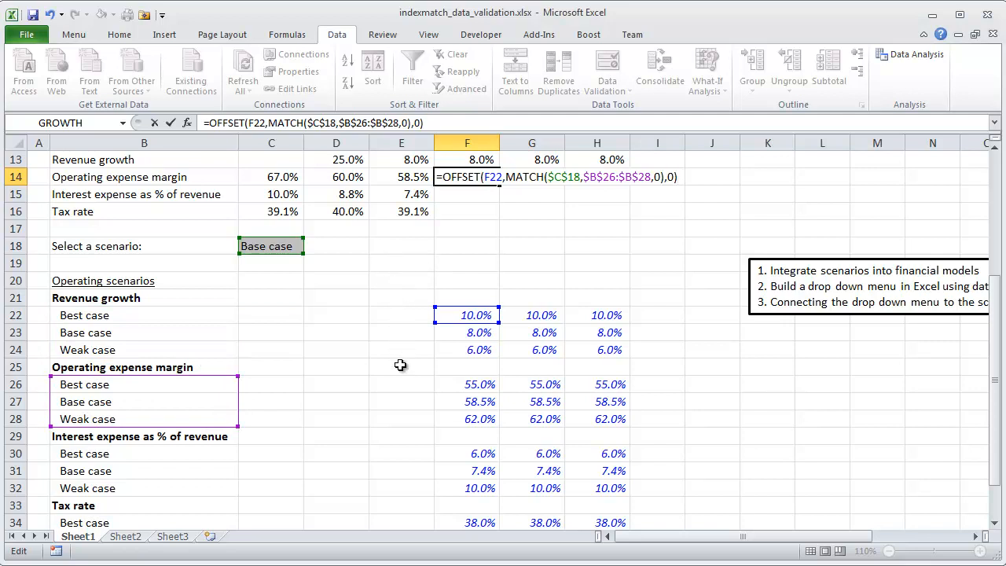
pyautogui.moveTo(176, 412)
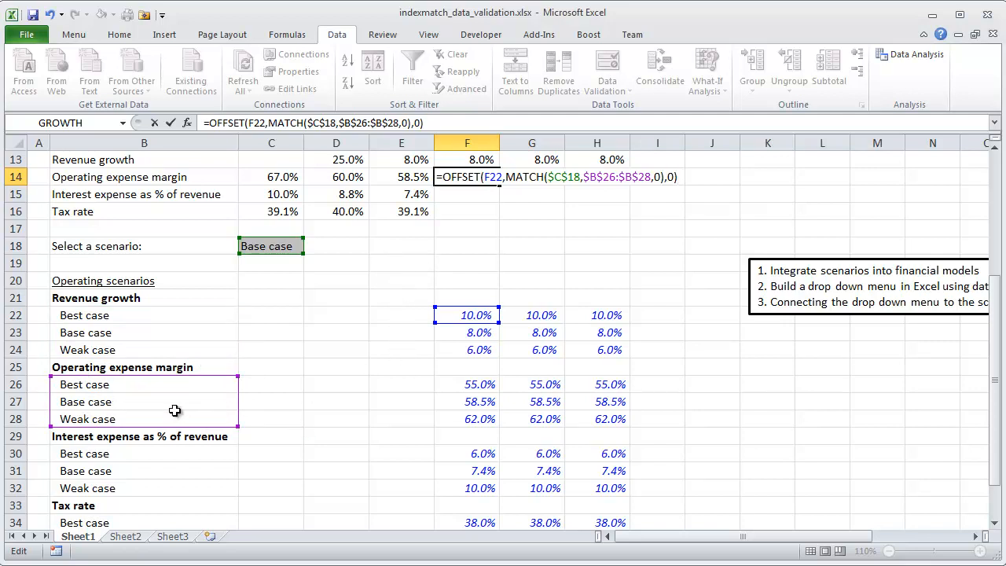
pyautogui.moveTo(459, 325)
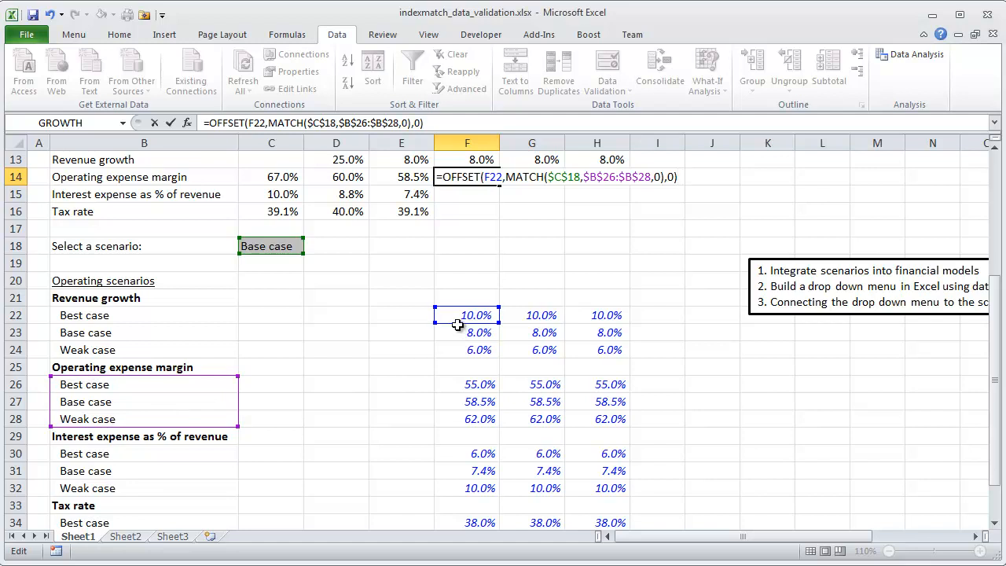
pyautogui.click(467, 368)
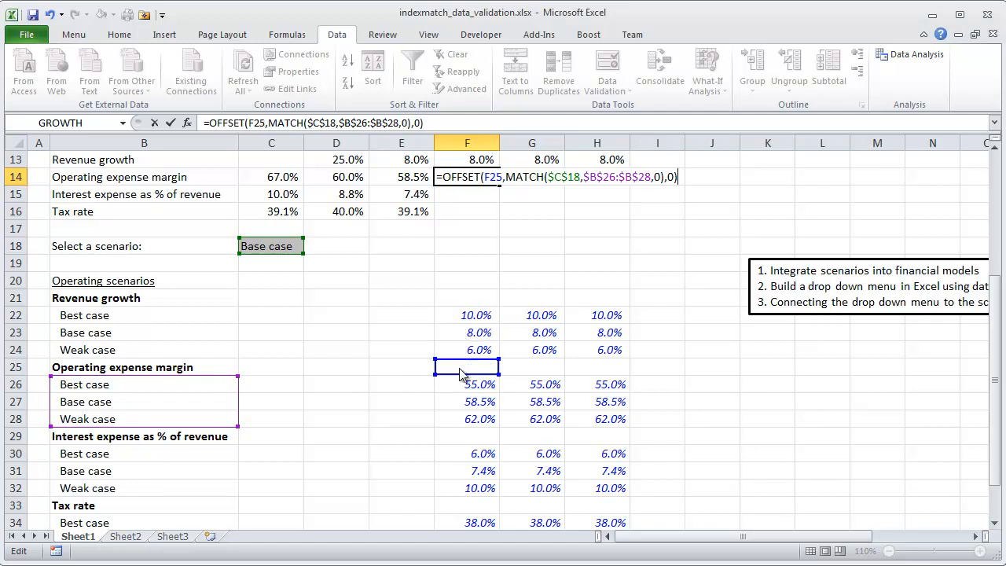
pyautogui.moveTo(71, 326)
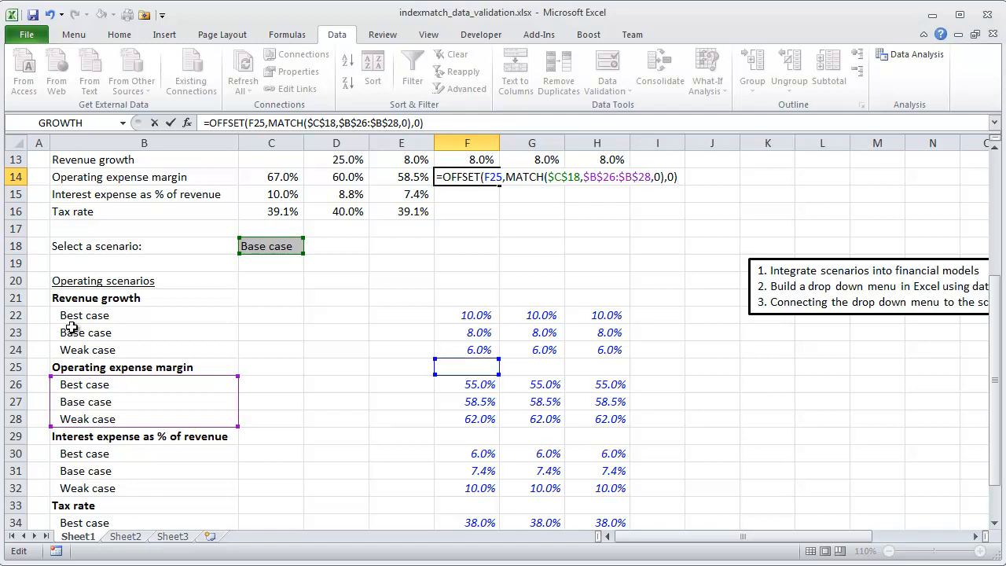
pyautogui.moveTo(107, 349)
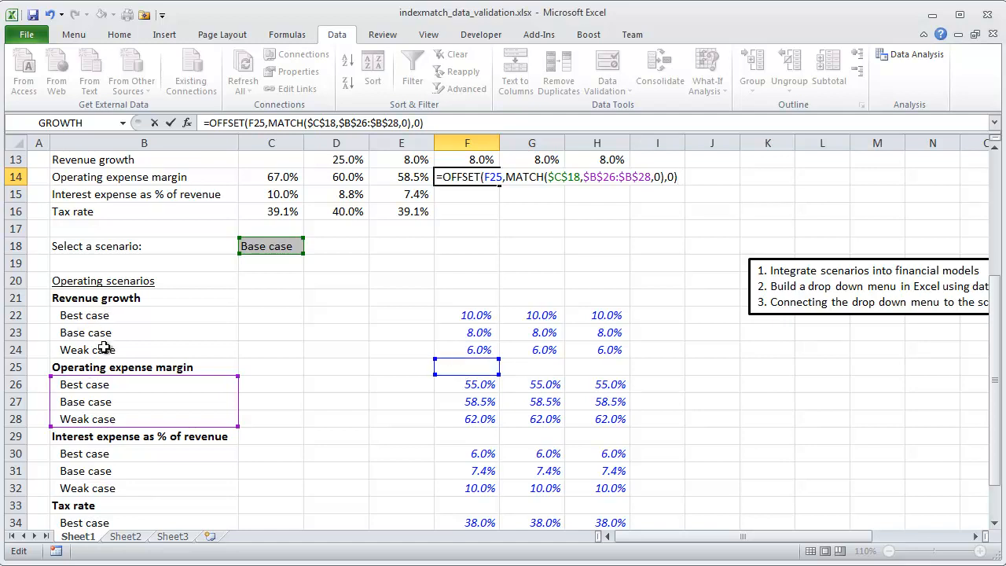
pyautogui.moveTo(399, 377)
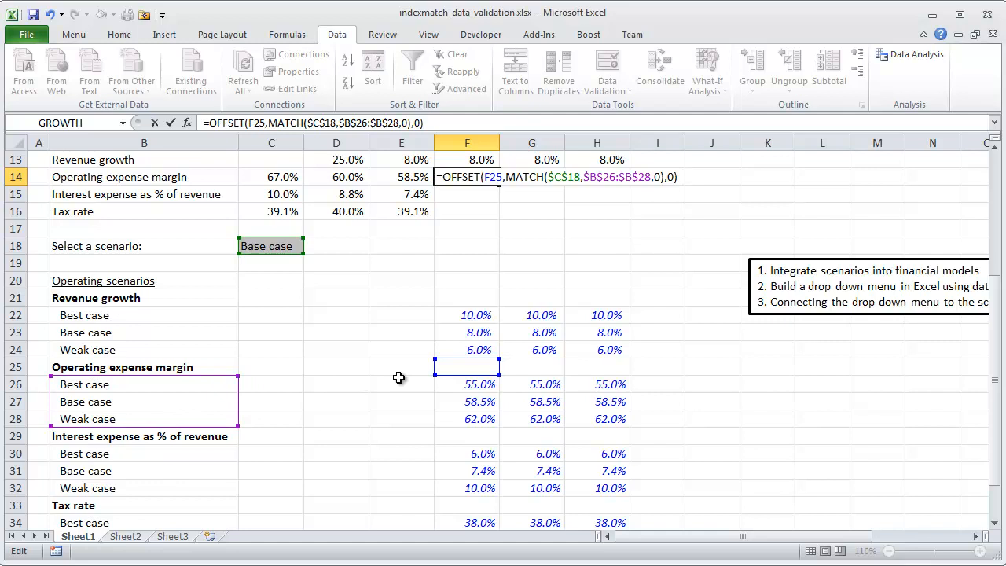
pyautogui.moveTo(481, 343)
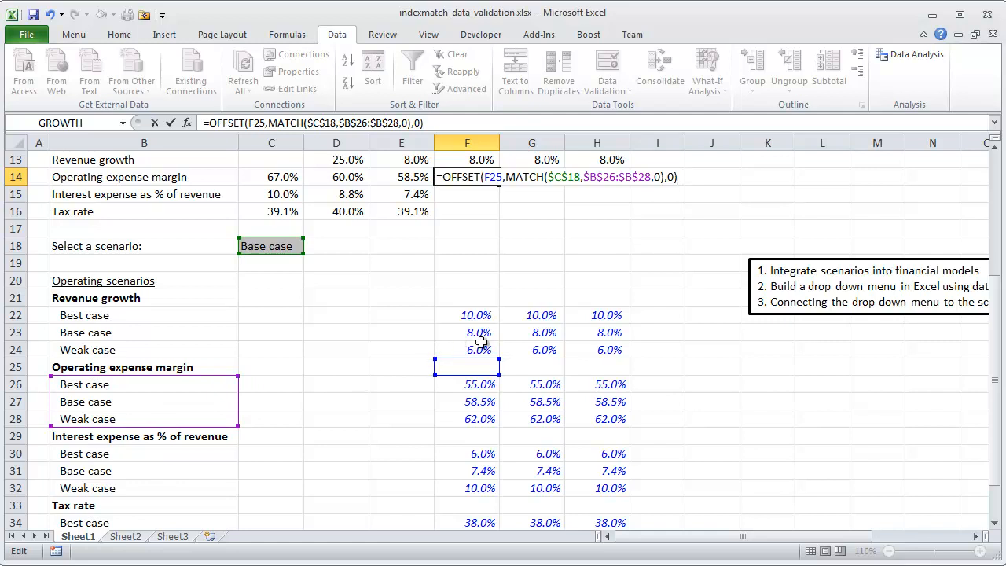
pyautogui.moveTo(509, 293)
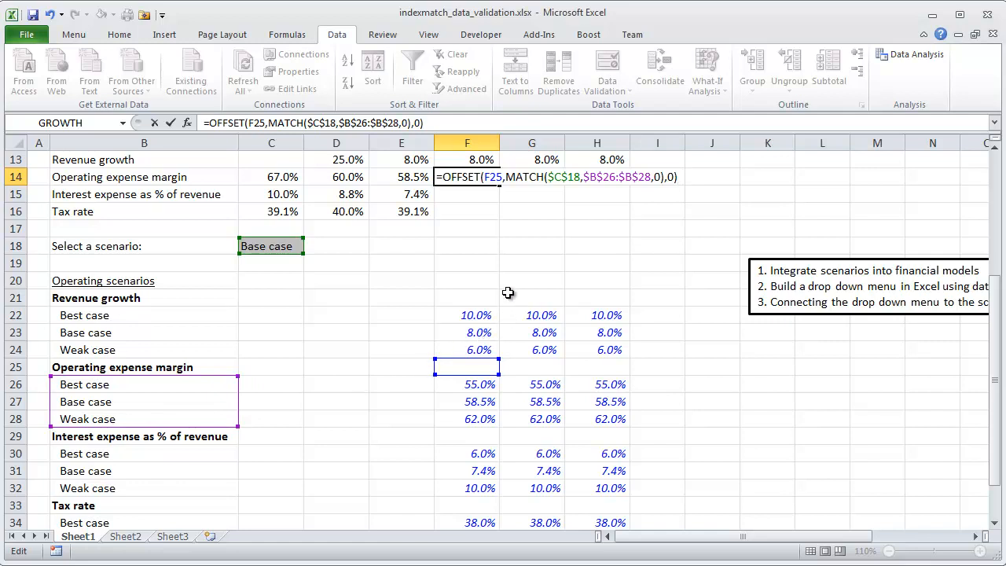
pyautogui.moveTo(508, 301)
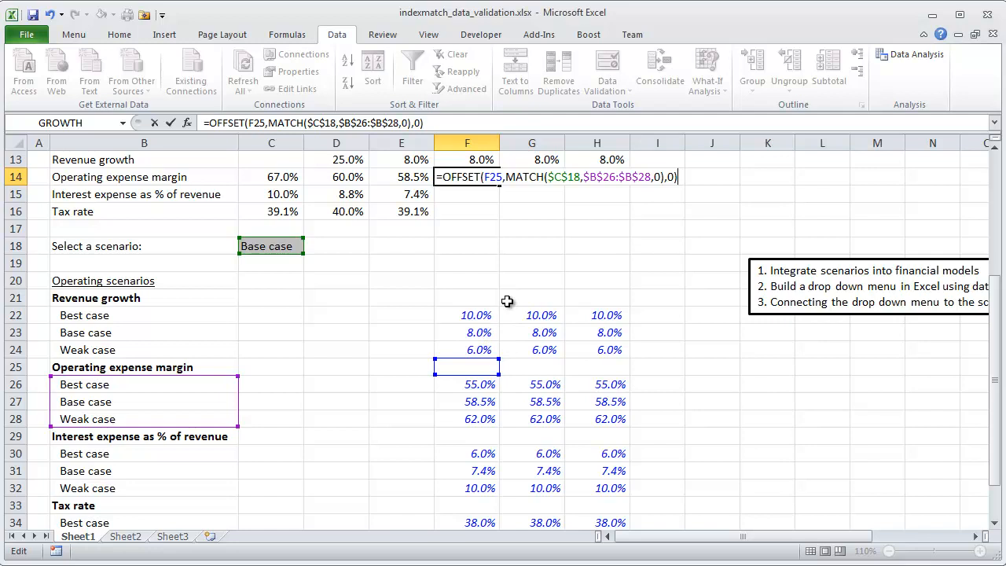
pyautogui.press('Return')
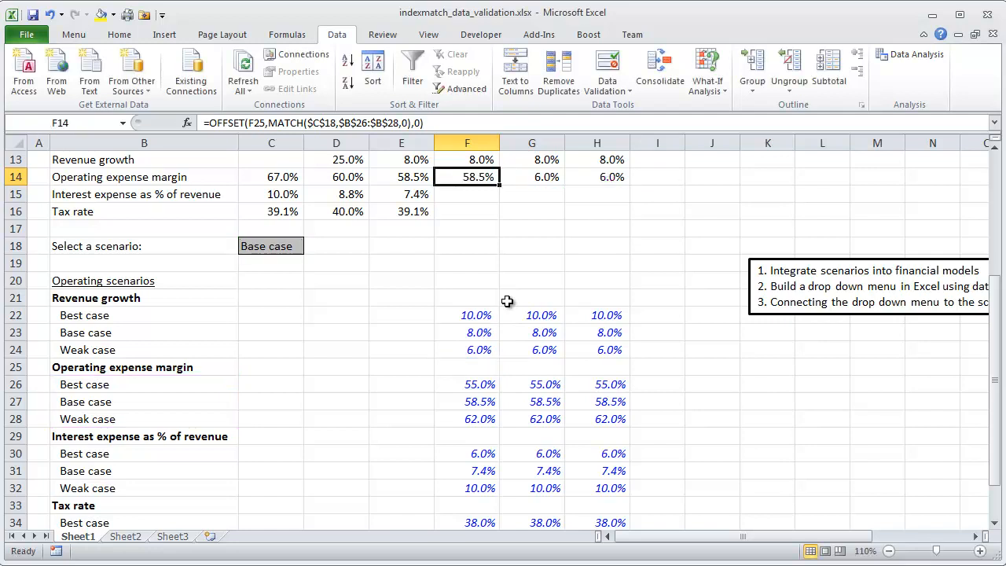
pyautogui.click(467, 195)
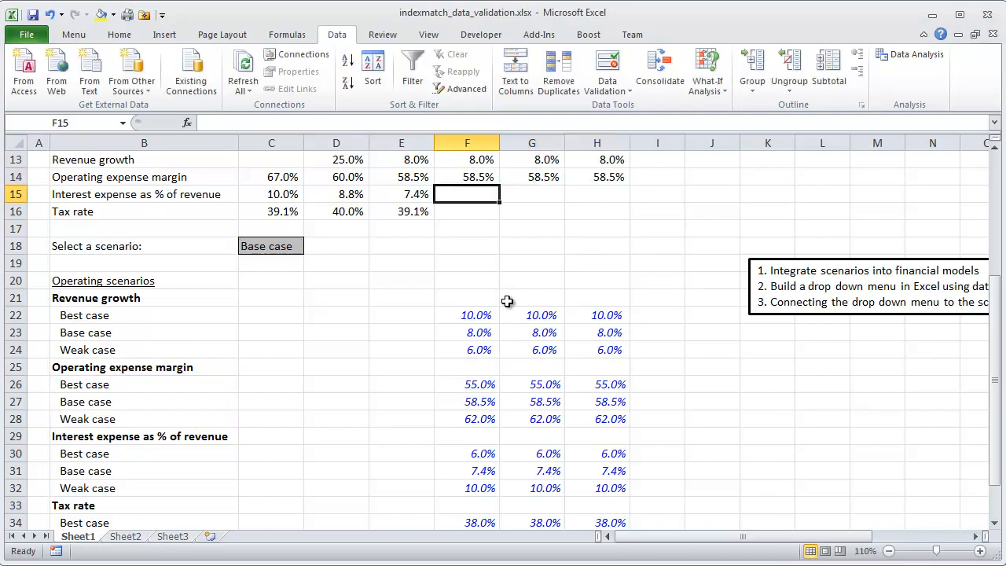
pyautogui.click(467, 176)
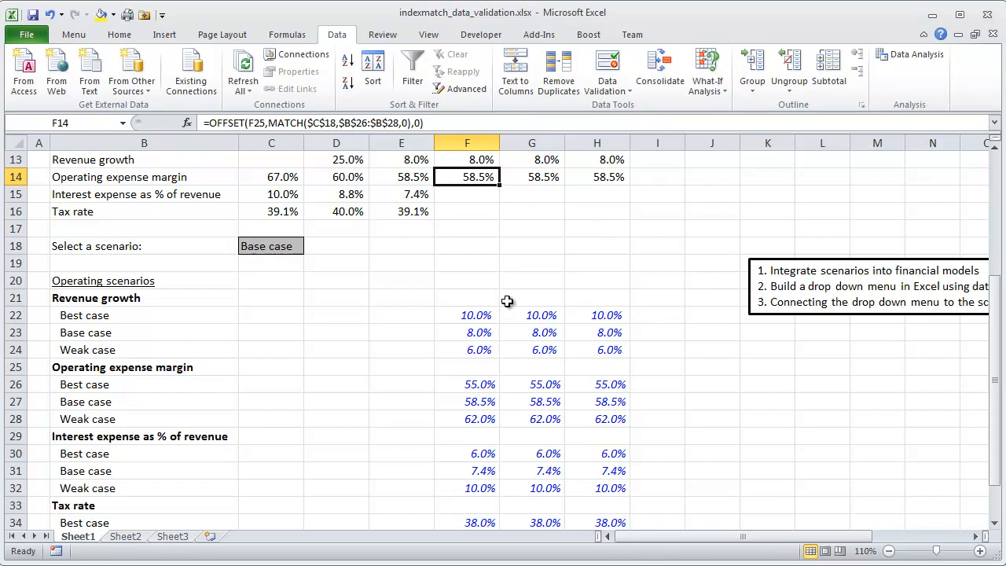
pyautogui.moveTo(475, 245)
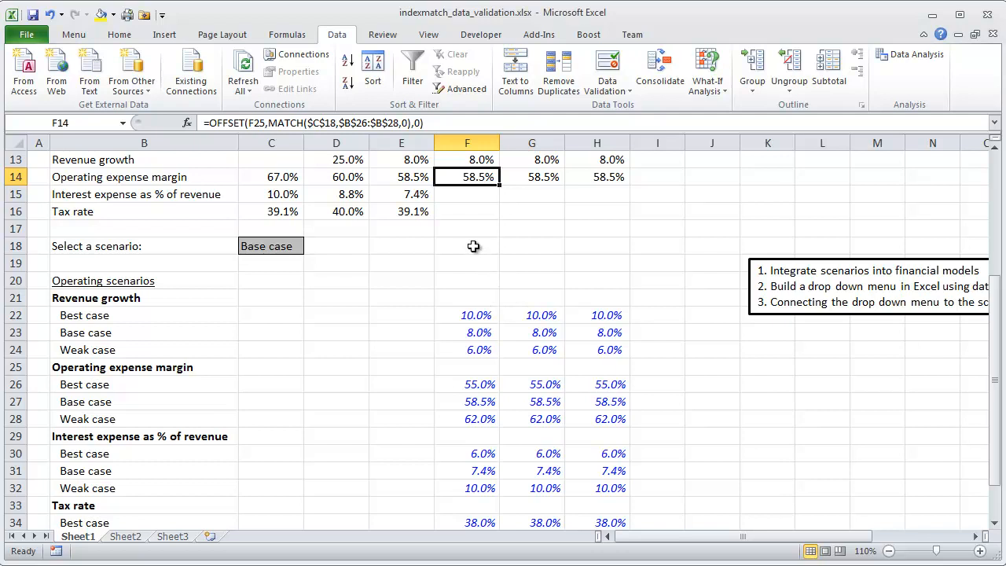
# Step: Fill the margin lookup across 2013–2015 and repoint copies to the interest expense and tax rate scenario blocks
pyautogui.moveTo(467, 176); pyautogui.dragTo(597, 176)
pyautogui.write('=OFFSET(F28,MATCH($C$18,$B$30:$B$32,0),0)')
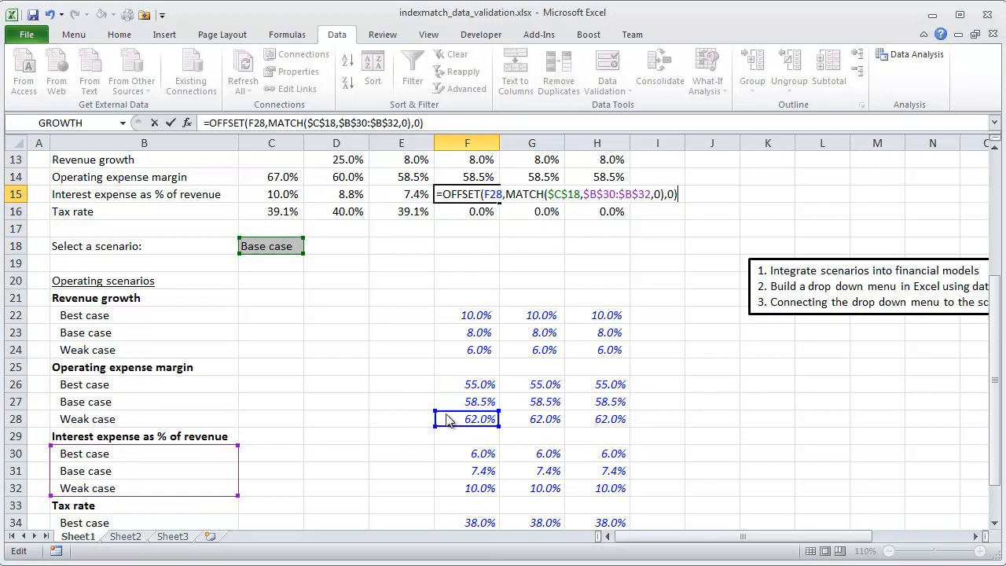
pyautogui.click(467, 210)
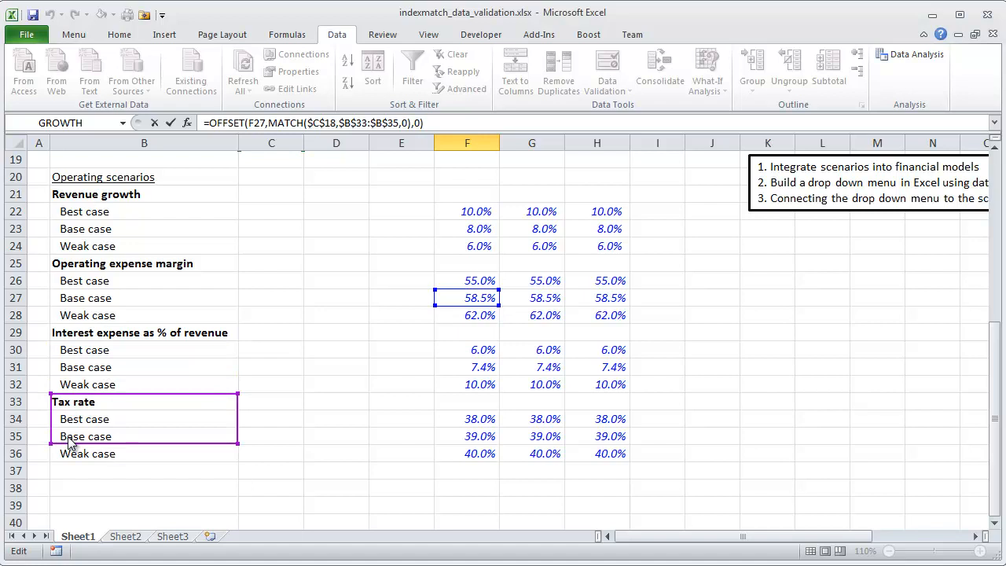
pyautogui.click(467, 315)
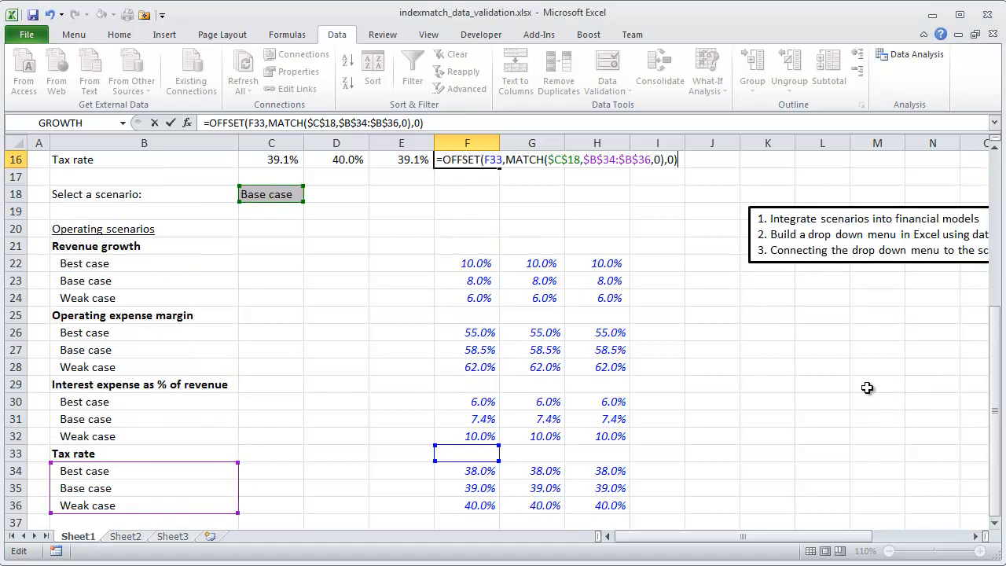
pyautogui.moveTo(770, 399)
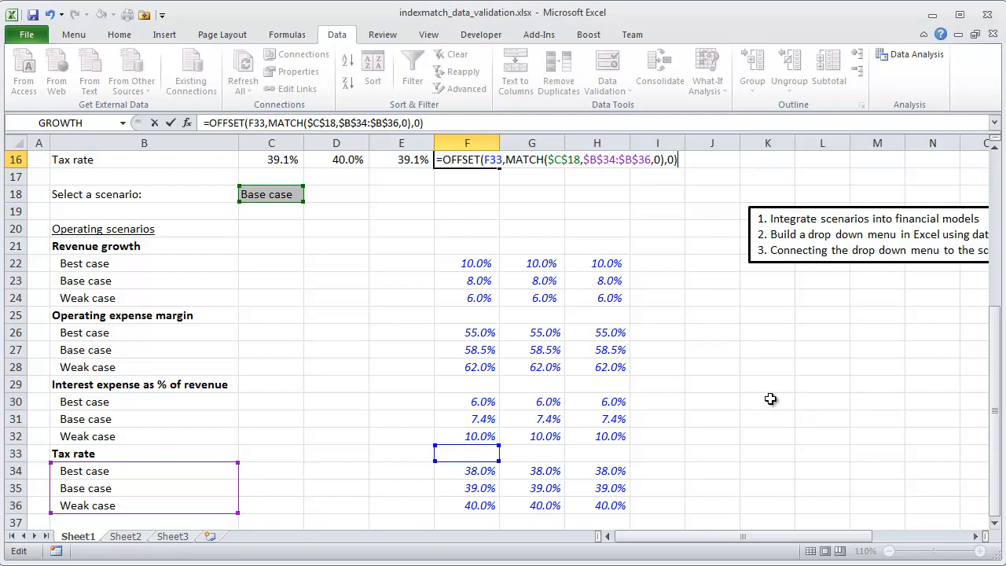
pyautogui.moveTo(475, 500)
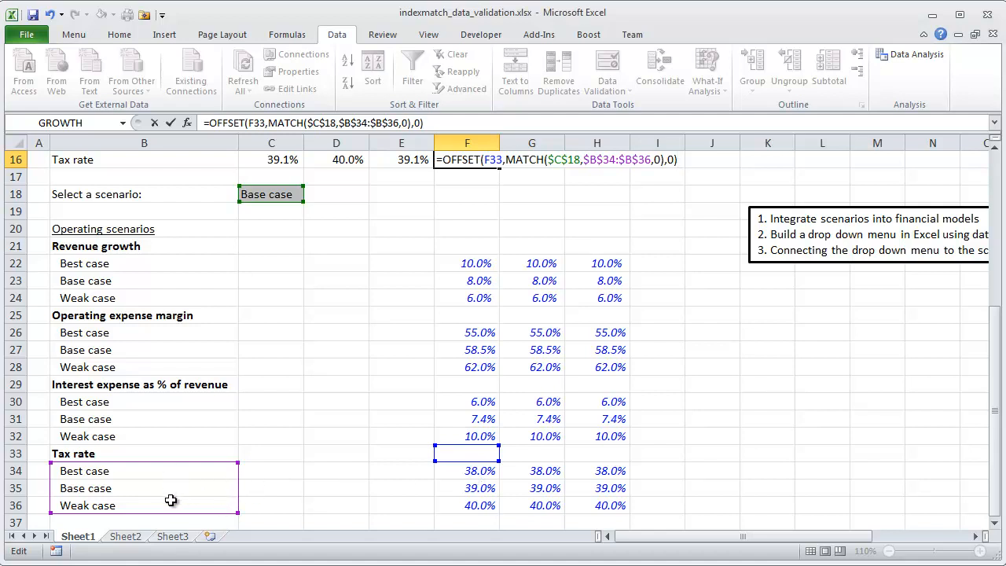
pyautogui.moveTo(267, 205)
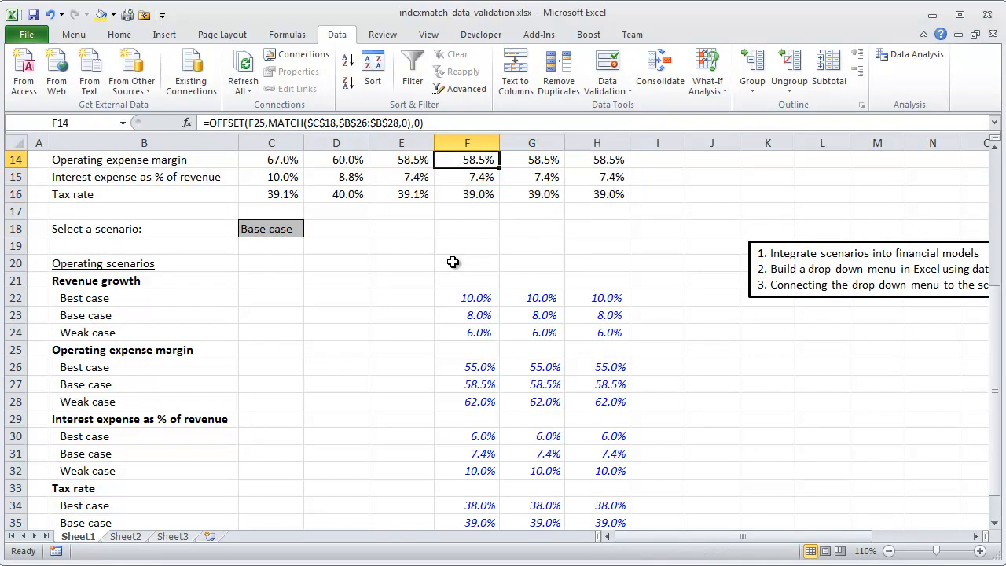
# Step: Select Weak case in the scenario drop-down so net income recalculates to 24.0, 25.5 and 27.0
pyautogui.scroll(3)
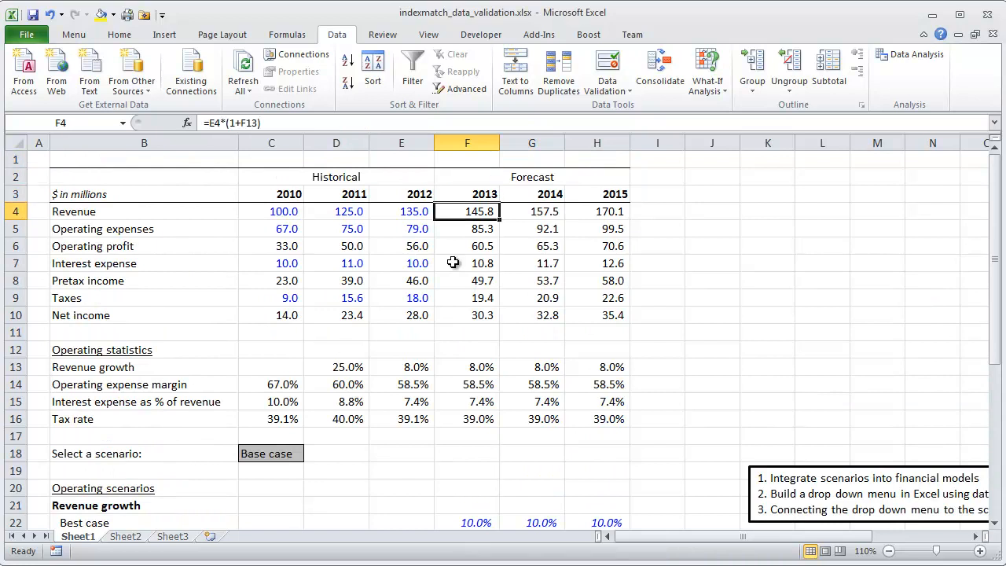
pyautogui.click(400, 210)
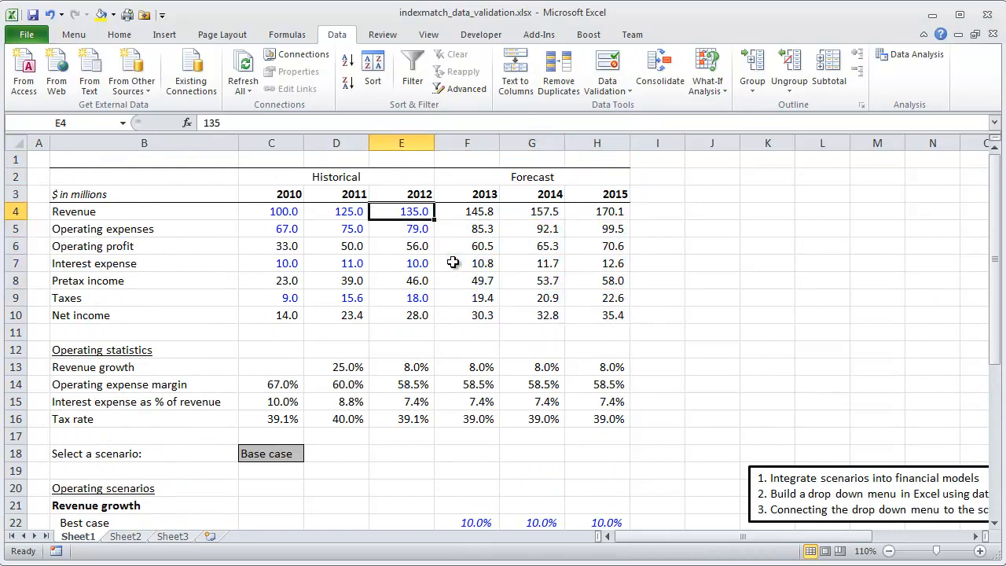
pyautogui.click(311, 452)
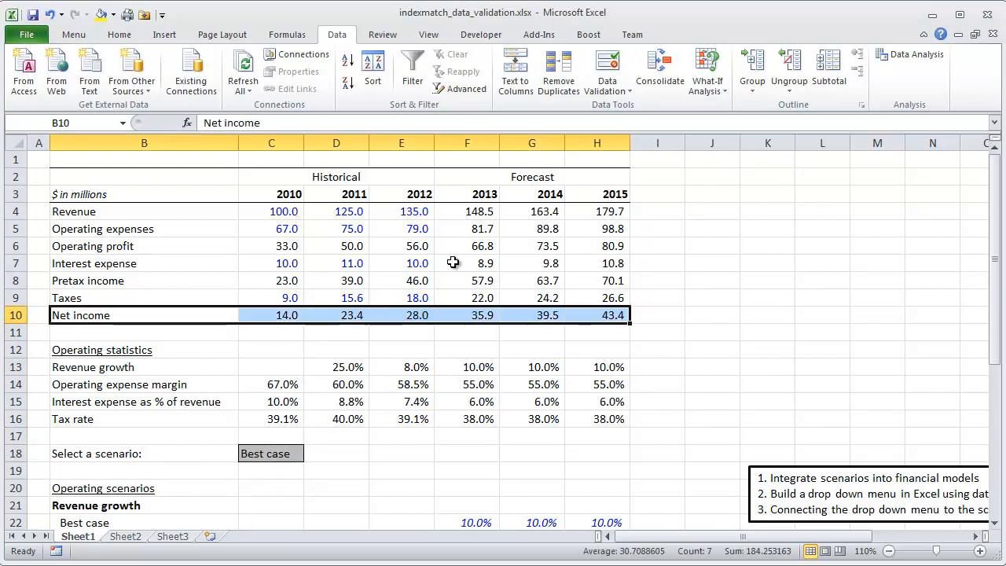
pyautogui.click(144, 331)
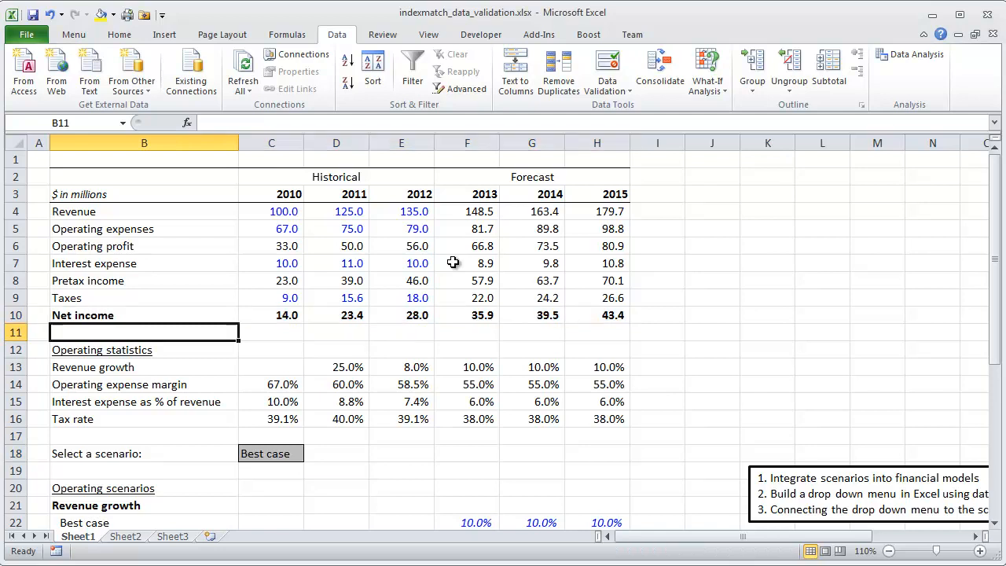
pyautogui.click(310, 453)
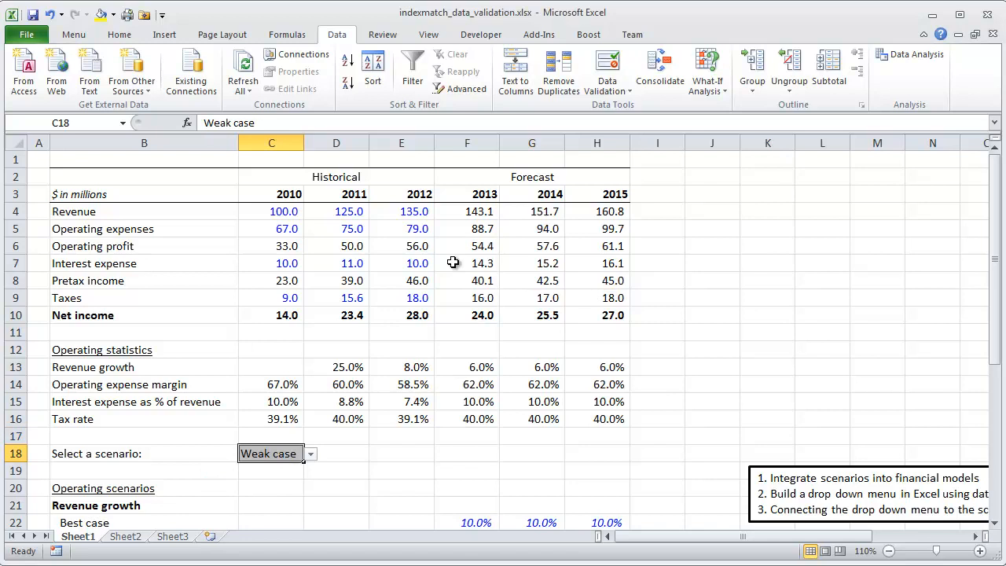
pyautogui.moveTo(377, 434)
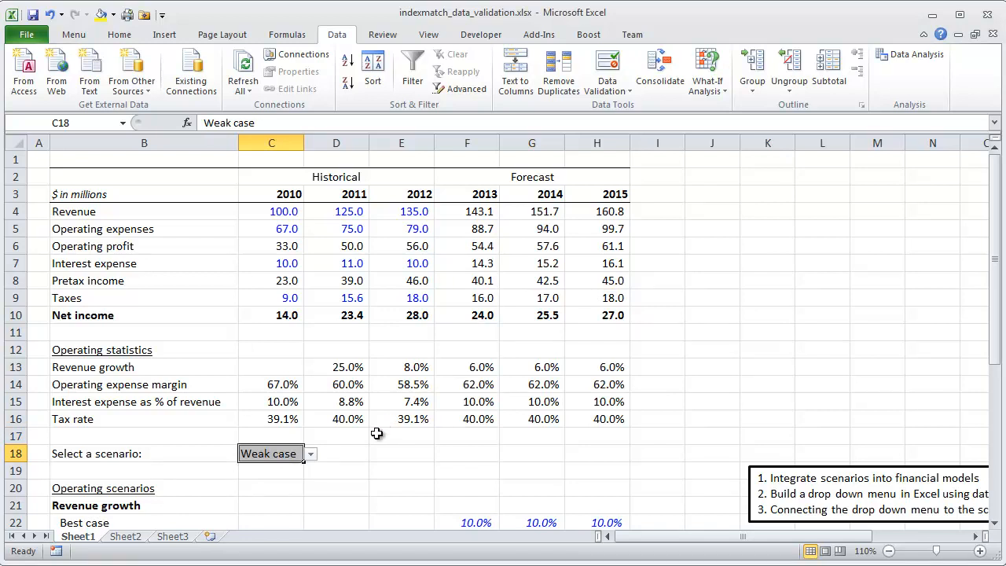
pyautogui.moveTo(354, 374)
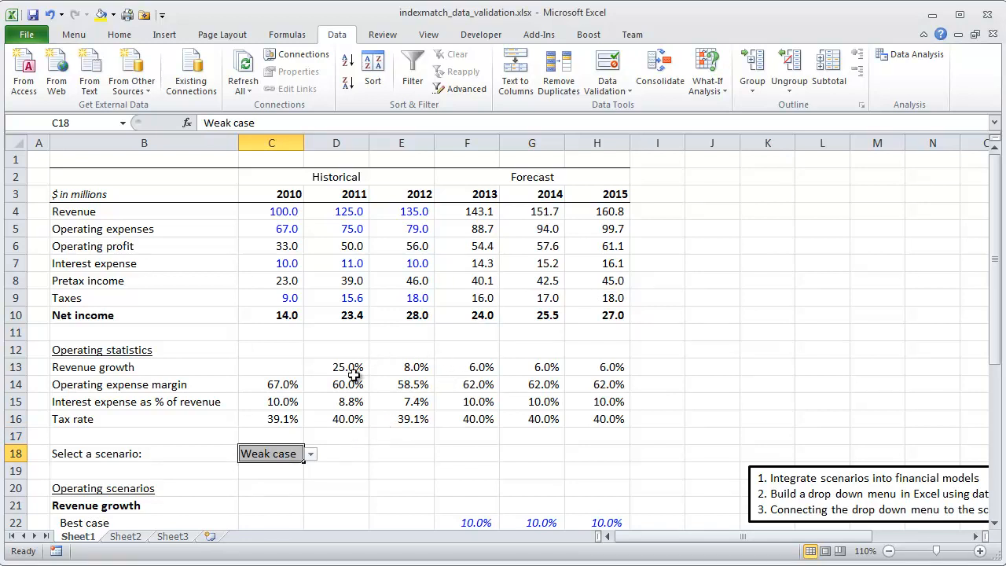
pyautogui.moveTo(631, 317)
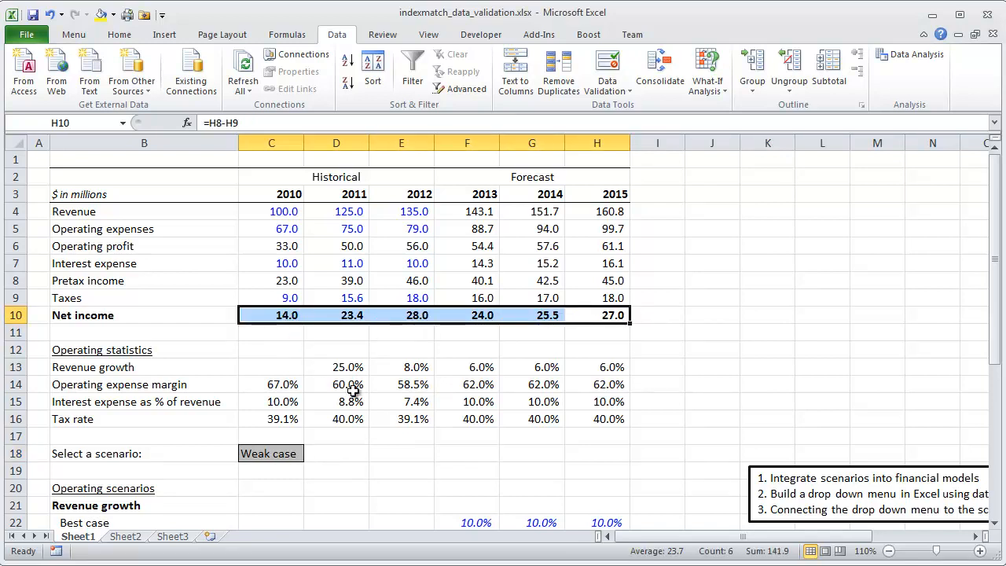
pyautogui.moveTo(435, 418)
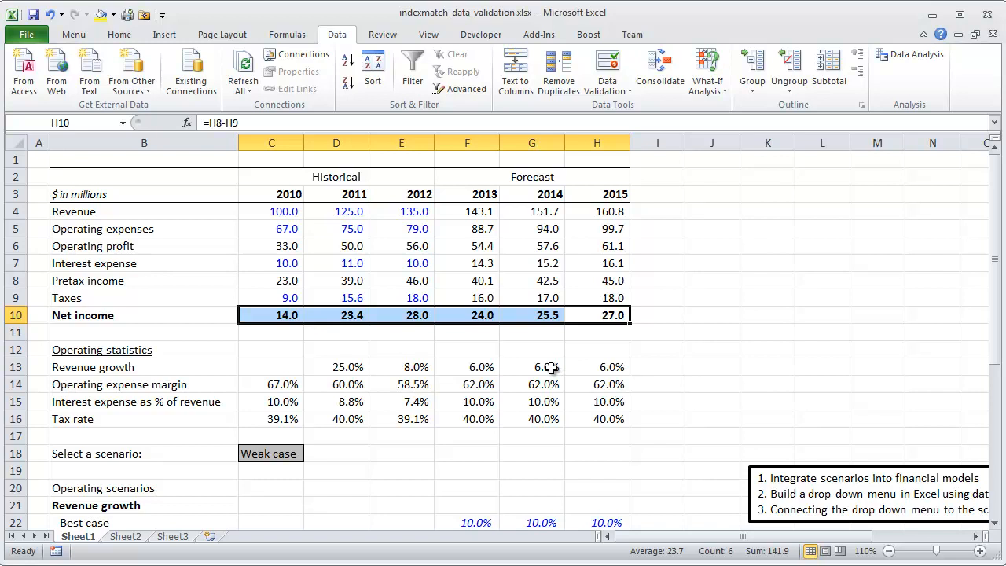
pyautogui.moveTo(613, 387)
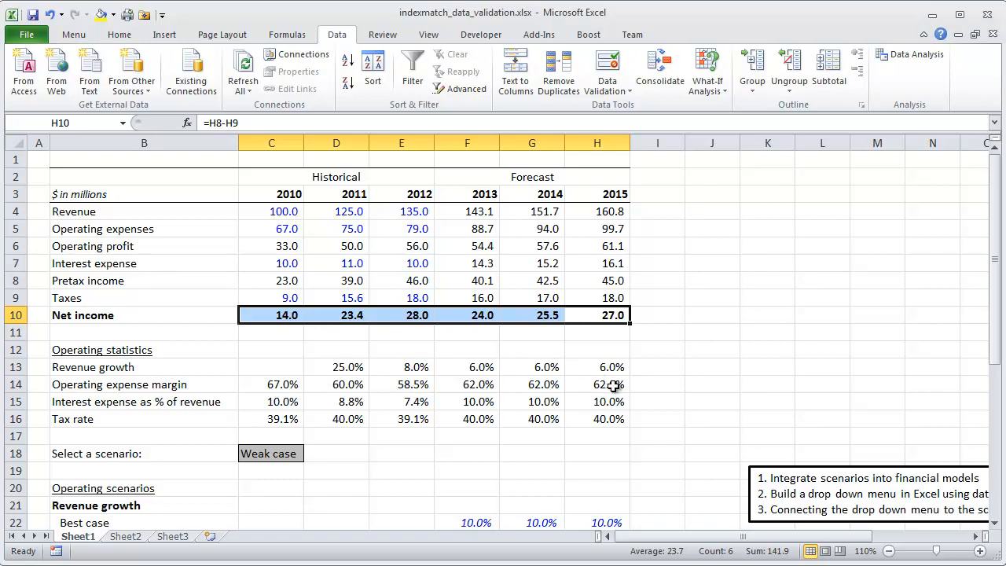
pyautogui.moveTo(612, 390)
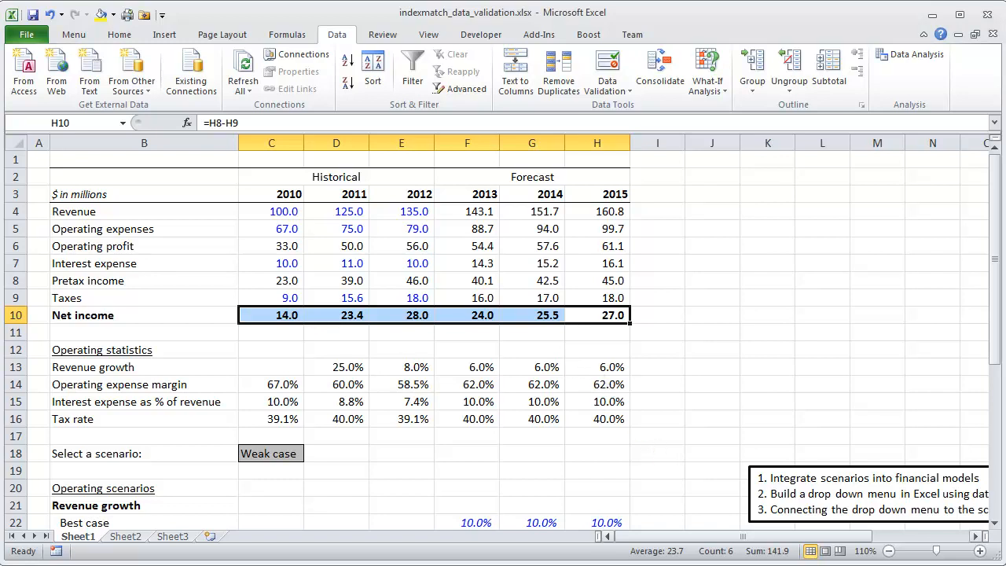